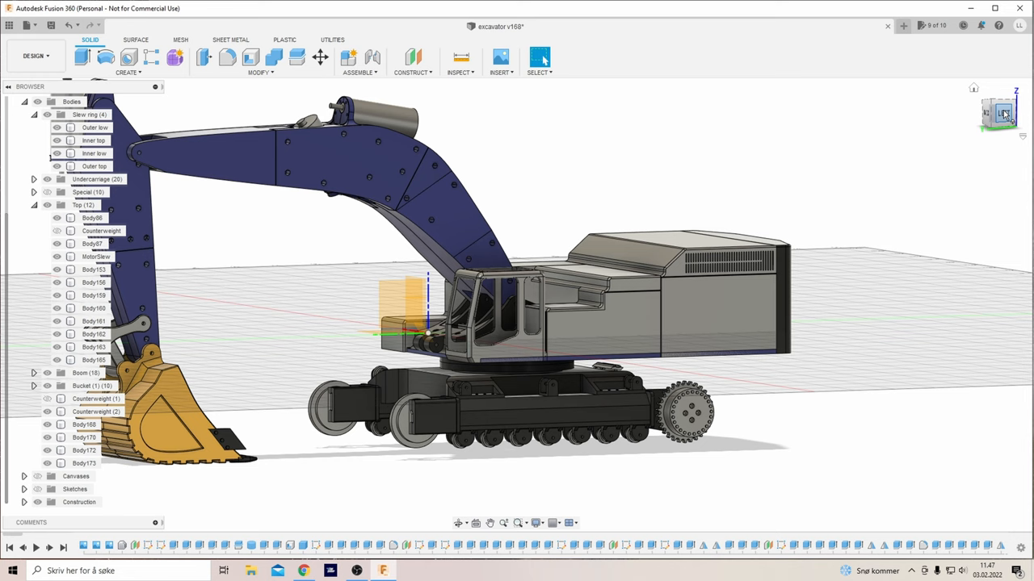
# Rotate the excavator to the Right view to face the upper-body boom mount
pyautogui.click(94, 282)
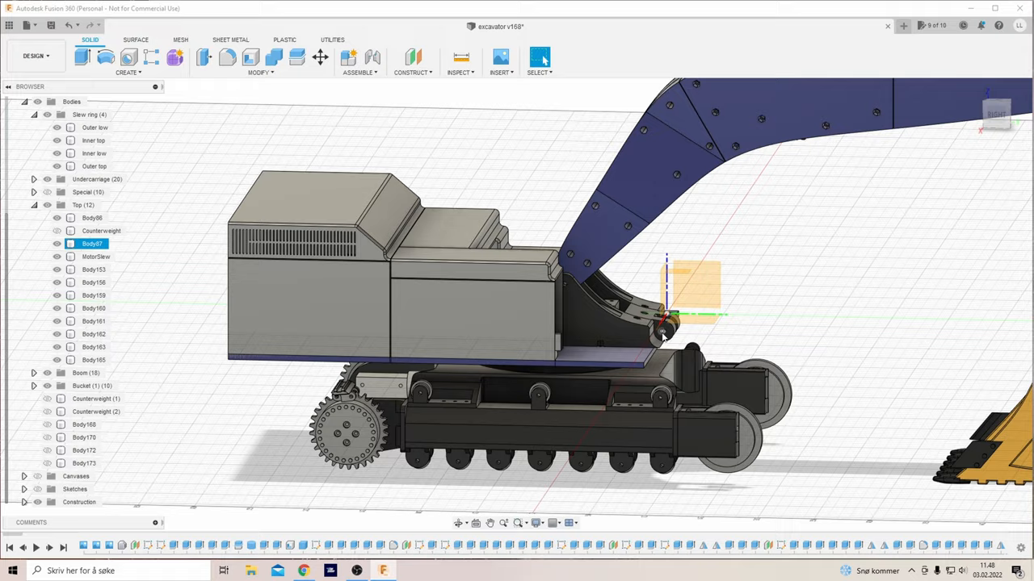
# Zoom in close on the boom attachment pivot of the upper body
pyautogui.scroll(-3)
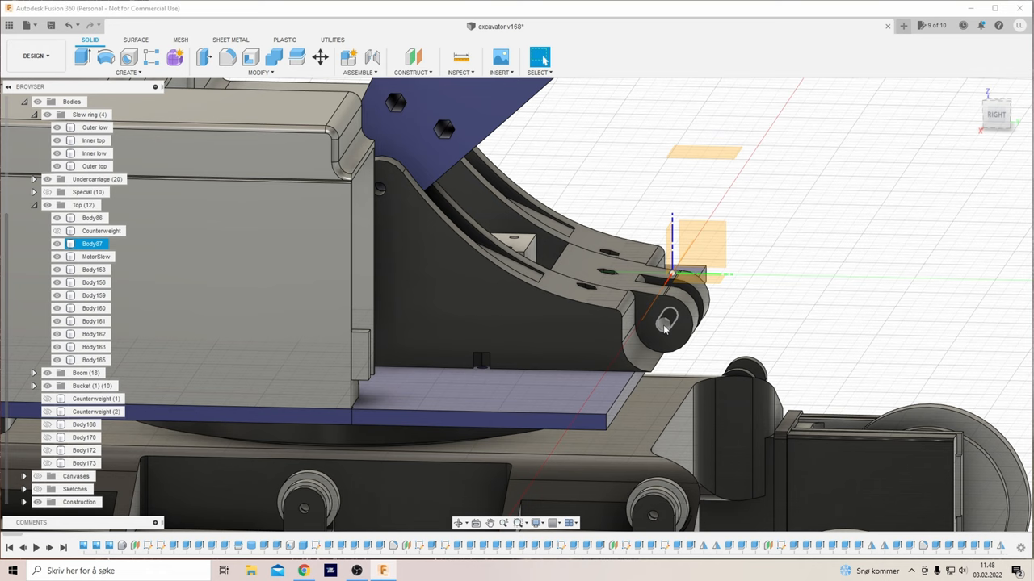